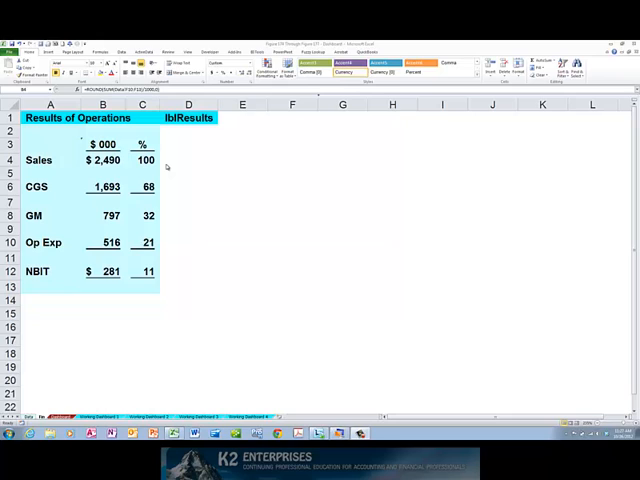
- Enter the Sales total 2490 directly in cell B4
{"action": "double_click", "coordinate": [104, 160]}
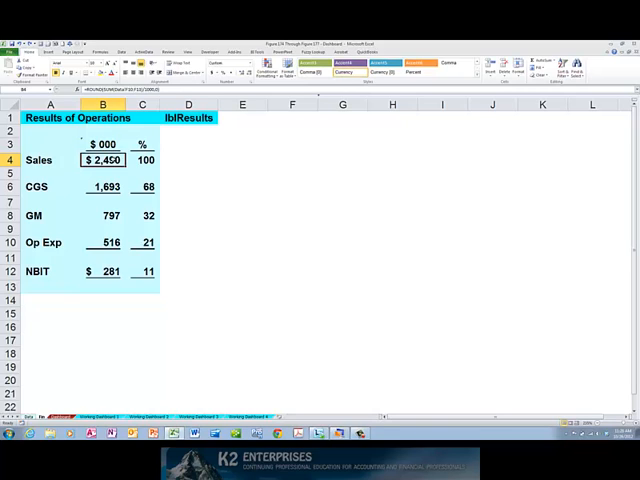
{"action": "double_click", "coordinate": [102, 160]}
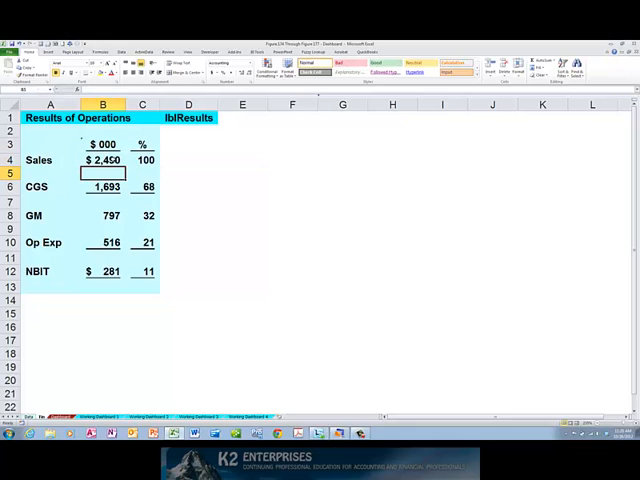
{"action": "left_click", "coordinate": [104, 160]}
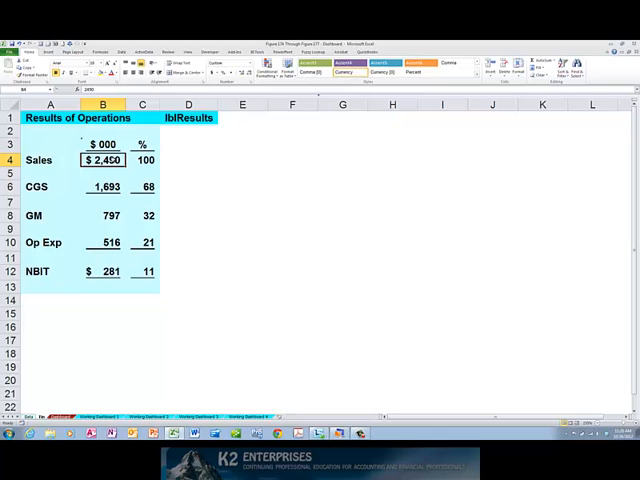
{"action": "type", "text": "2490"}
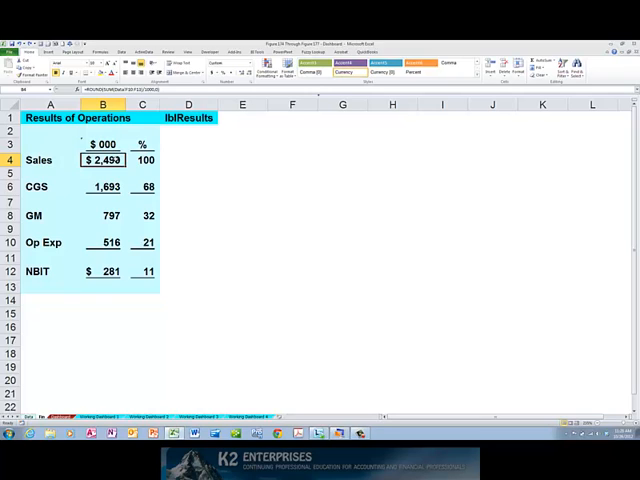
- Evaluate the ROUND argument in the B4 Sales formula to a static number and confirm, keeping $2,490
{"action": "double_click", "coordinate": [104, 160]}
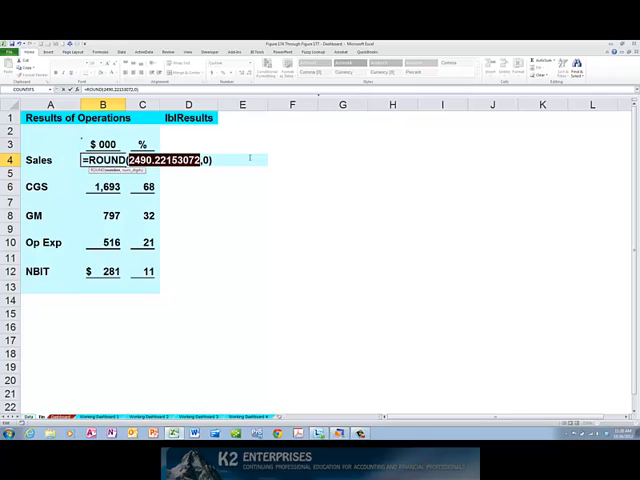
{"action": "key", "text": "enter"}
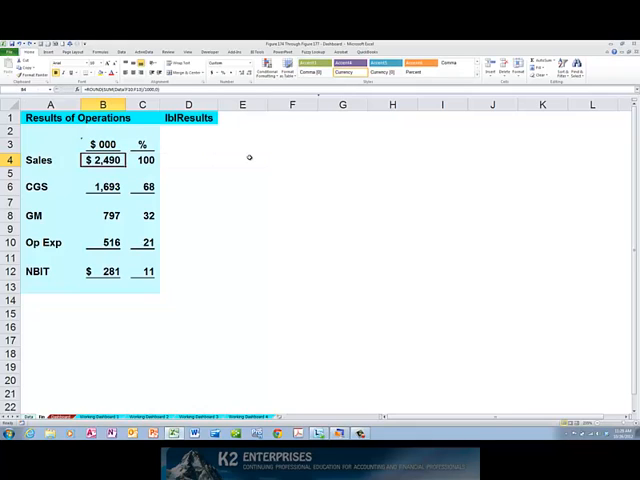